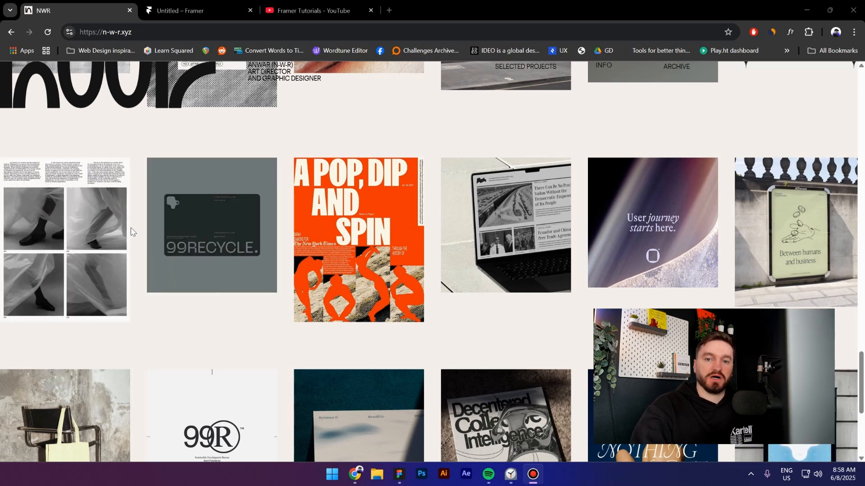
Switch from the portfolio site to the 'Untitled – Framer' project tab.
click(191, 10)
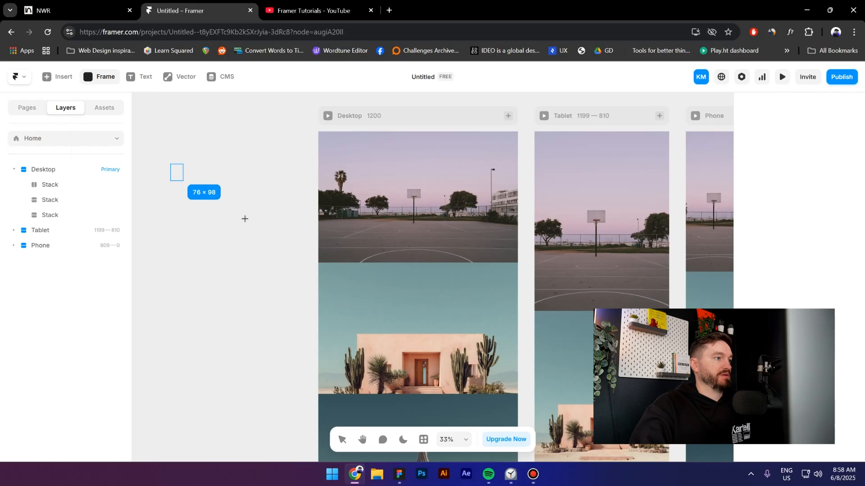
Convert the empty frame into a component titled 'Animation'.
right_click(177, 172)
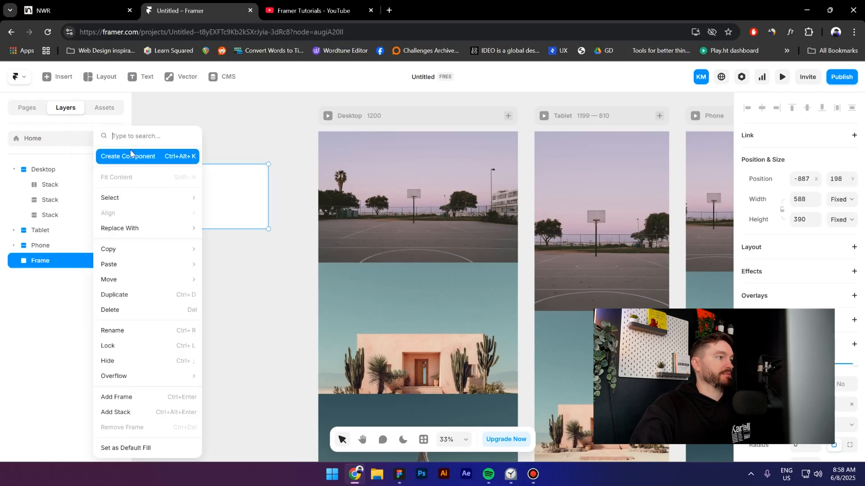
click(130, 156)
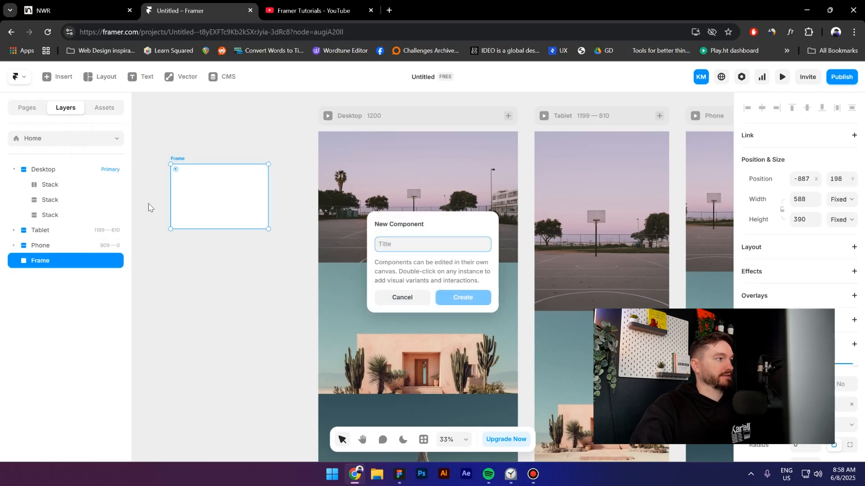
text(Animatio)
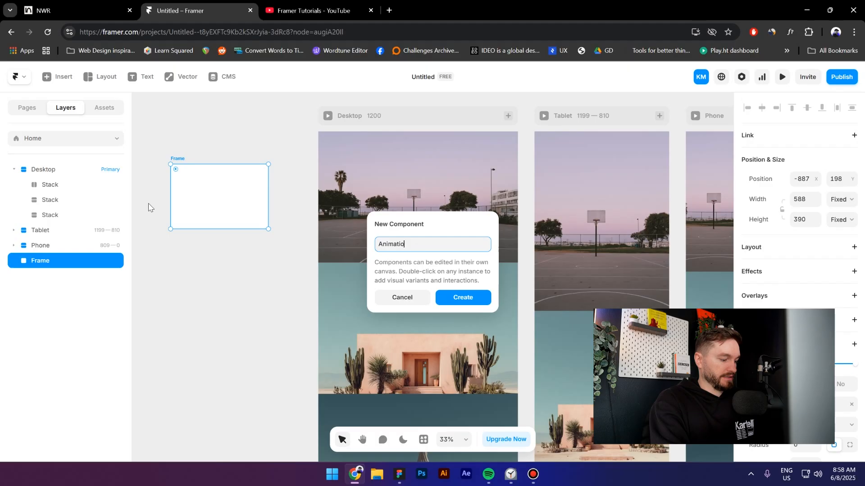
click(463, 298)
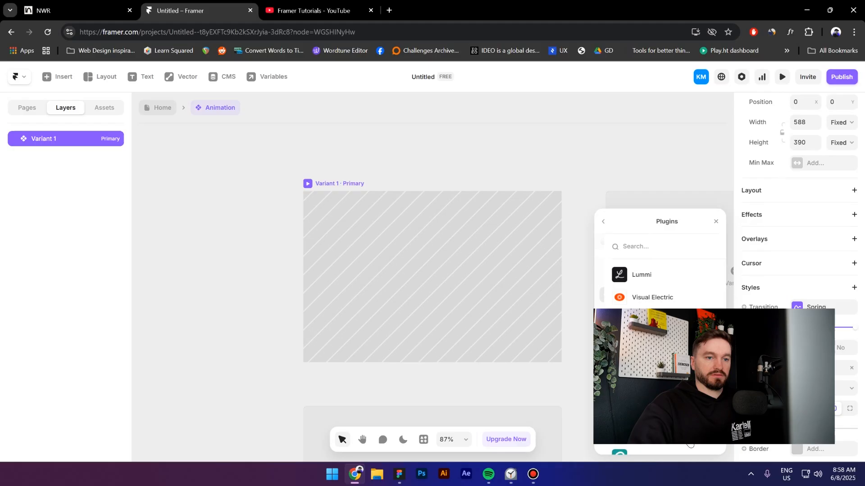
Fill Variants 1–3 with Lummi cactus, yellow house and white flower photos.
click(641, 274)
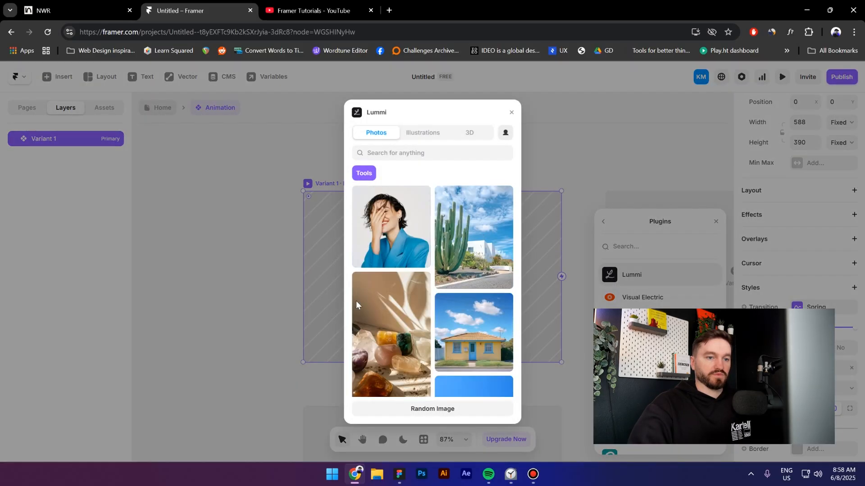
click(473, 237)
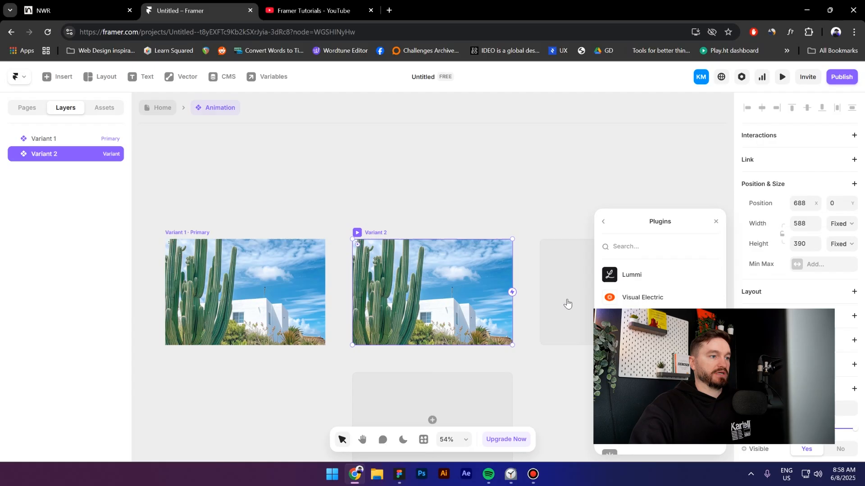
click(631, 275)
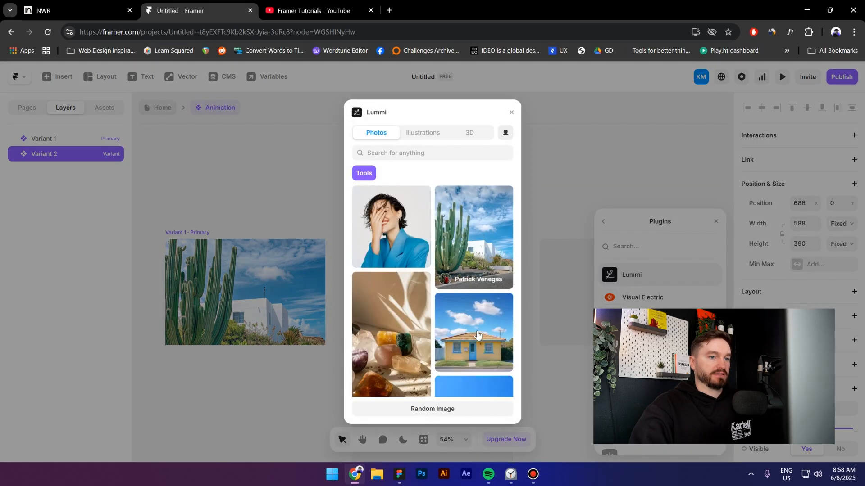
click(474, 332)
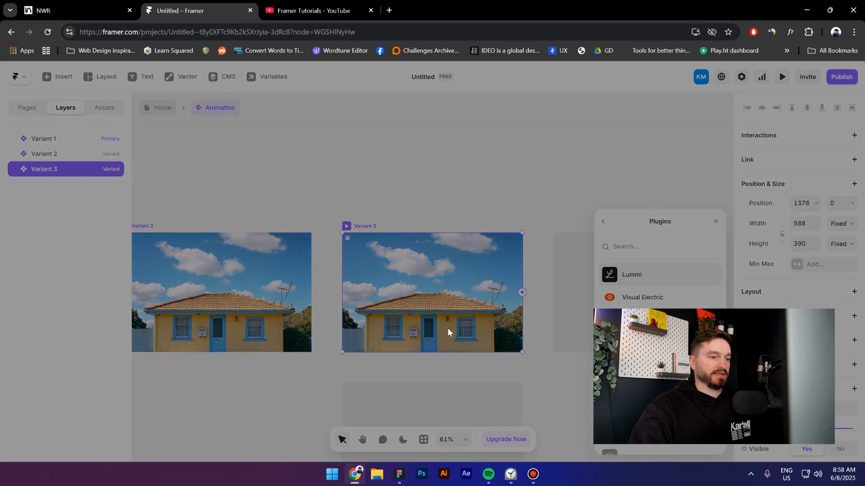
click(632, 274)
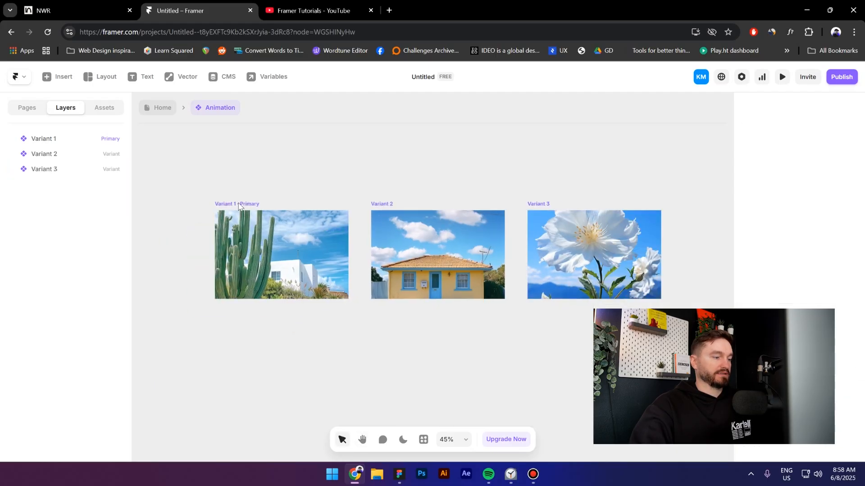
Link Variant 1 to Variant 2 on Appear with a 0.5 s delay.
click(281, 254)
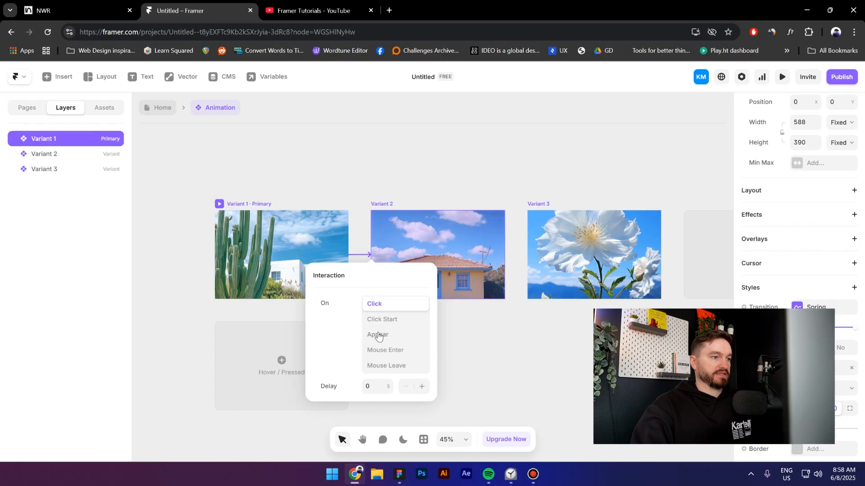
click(378, 335)
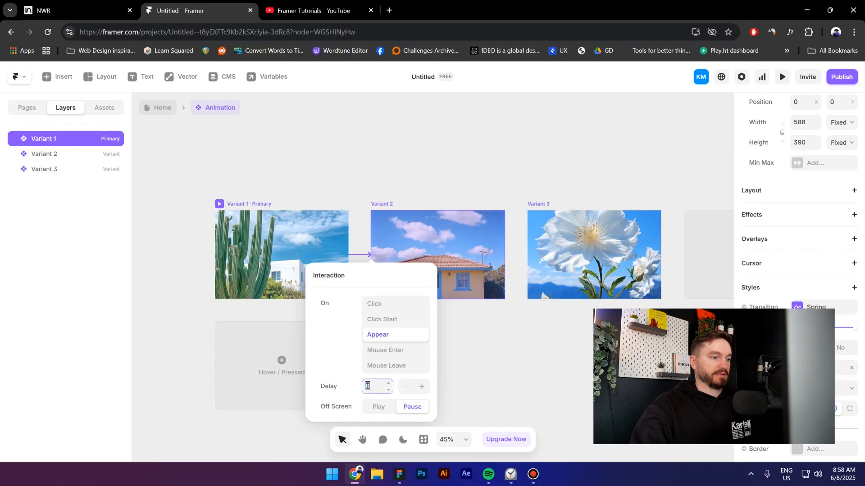
text(0.5)
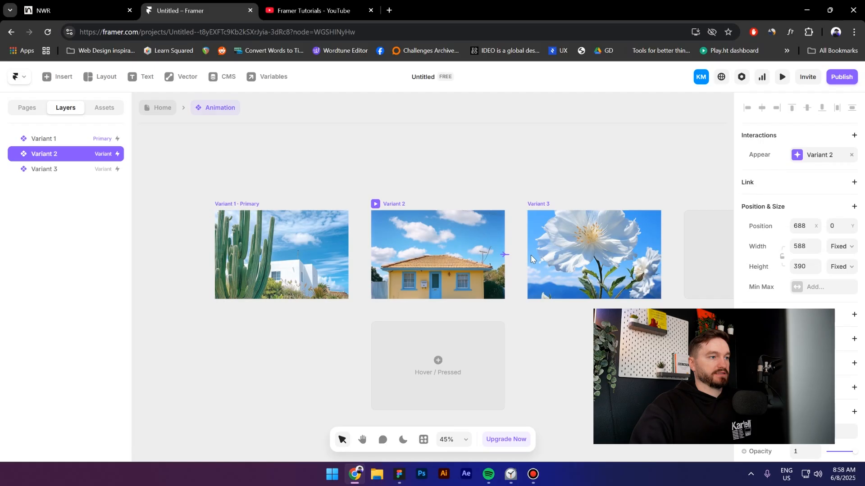
Link Variant 2 to Variant 3 with a 0.5 s delay, then Variant 3 back to Variant 1.
click(818, 155)
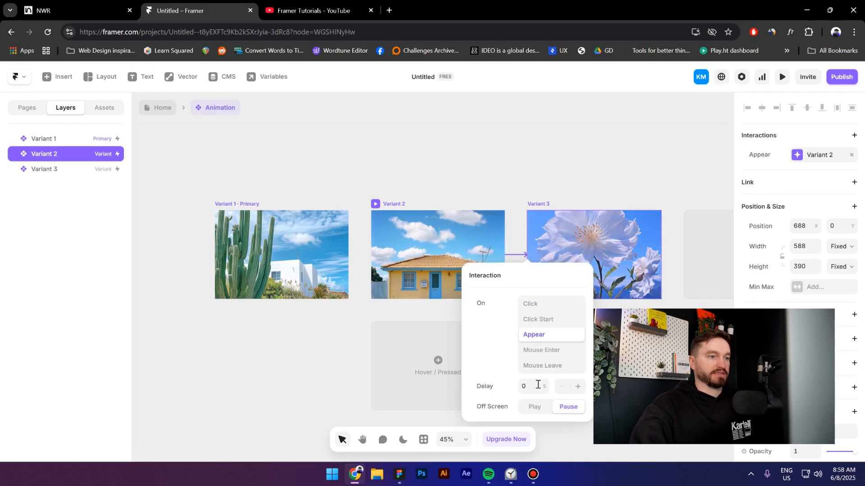
click(529, 386)
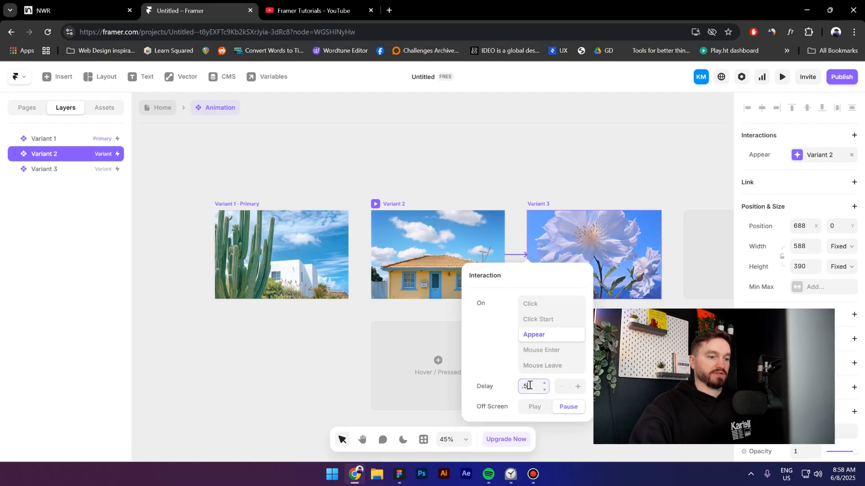
text(0.5)
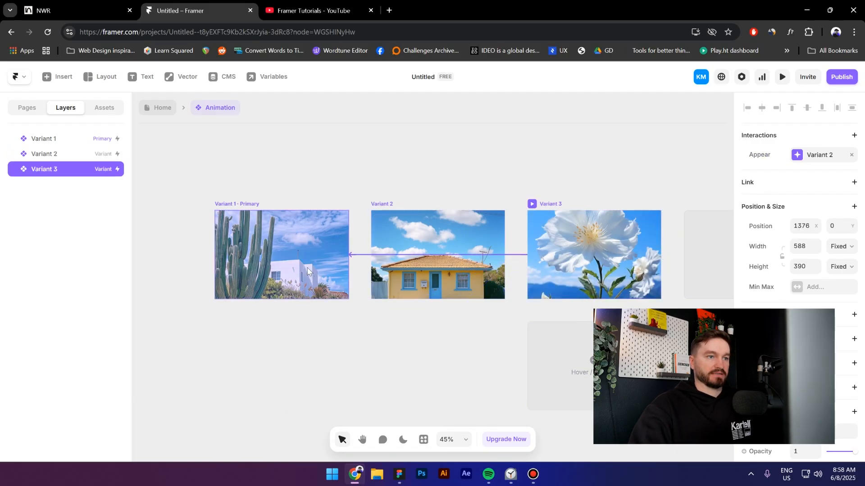
click(820, 155)
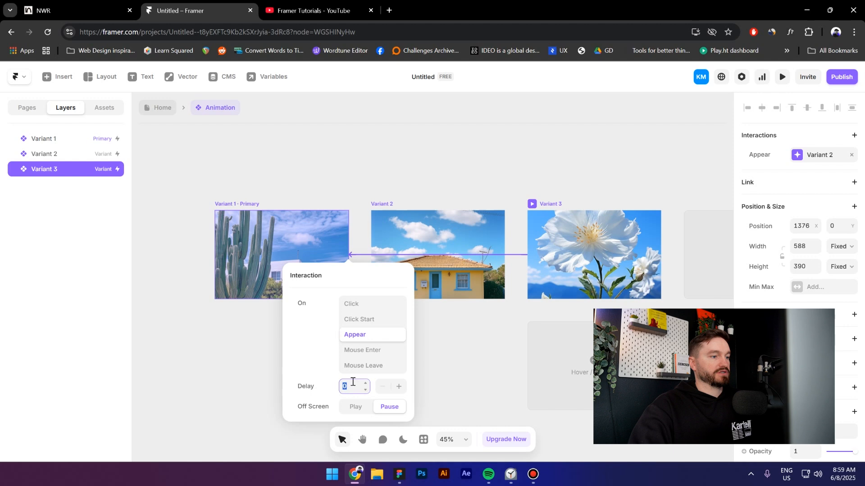